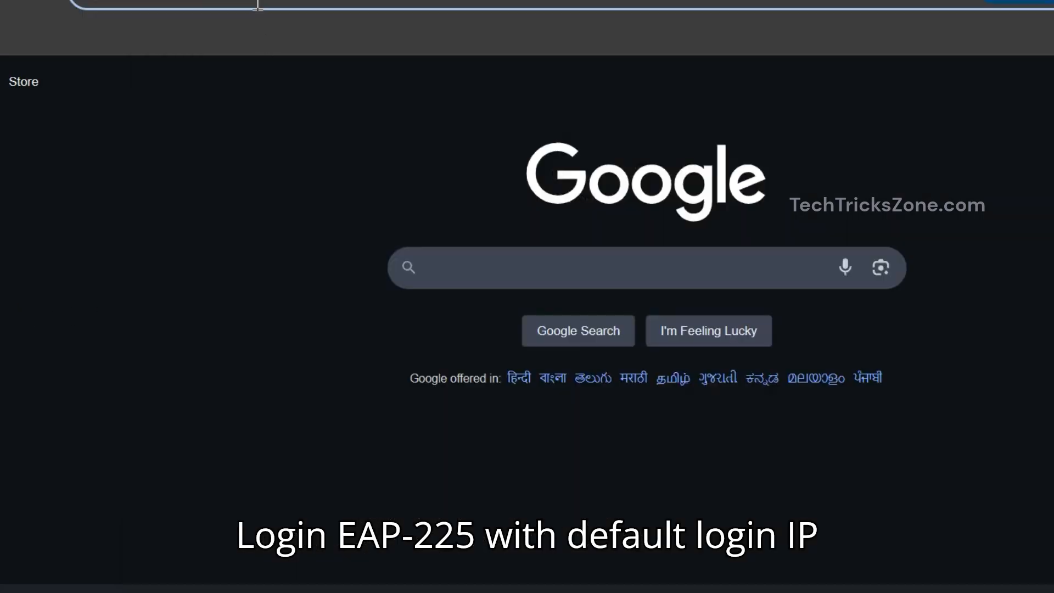
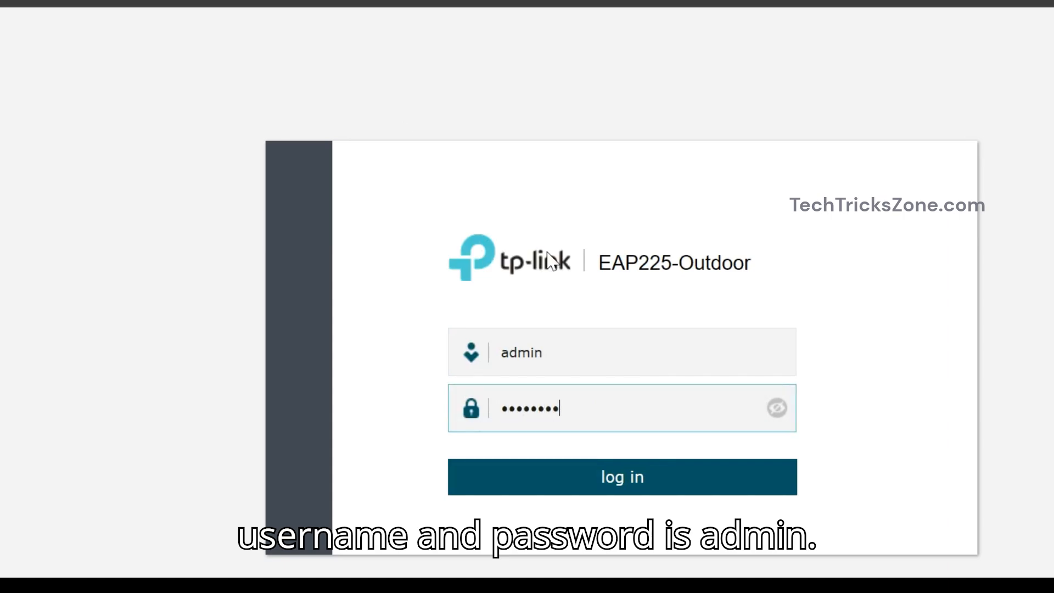
{"action": "left_click", "coordinate": [622, 477]}
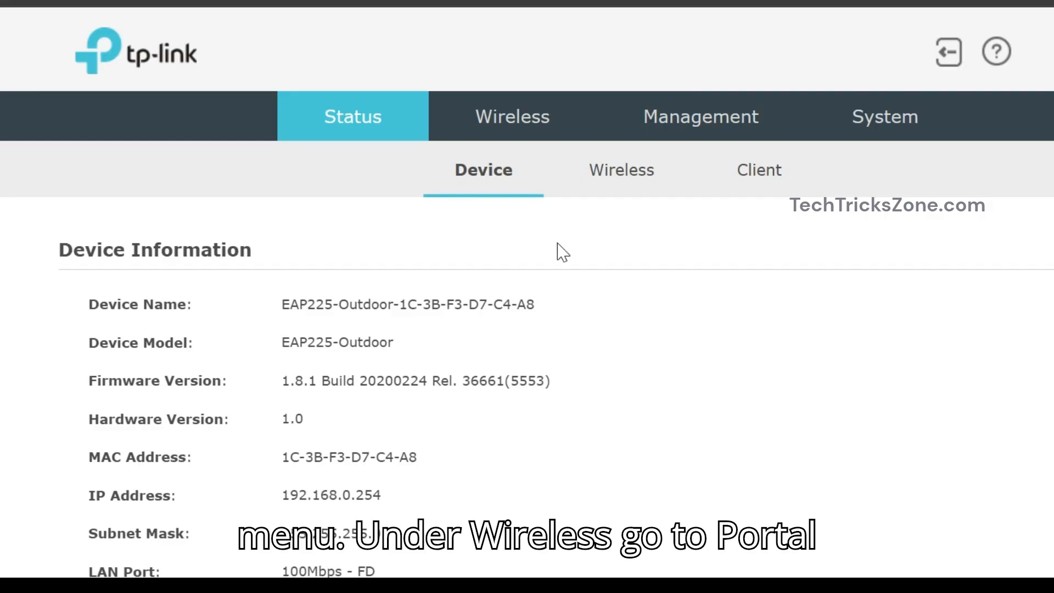
Apply the portal to TP-Link-EAP225-2G and TP-Link-EAP225-5G with Local Password authentication.
{"action": "scroll", "scroll_direction": "down", "scroll_amount": 3}
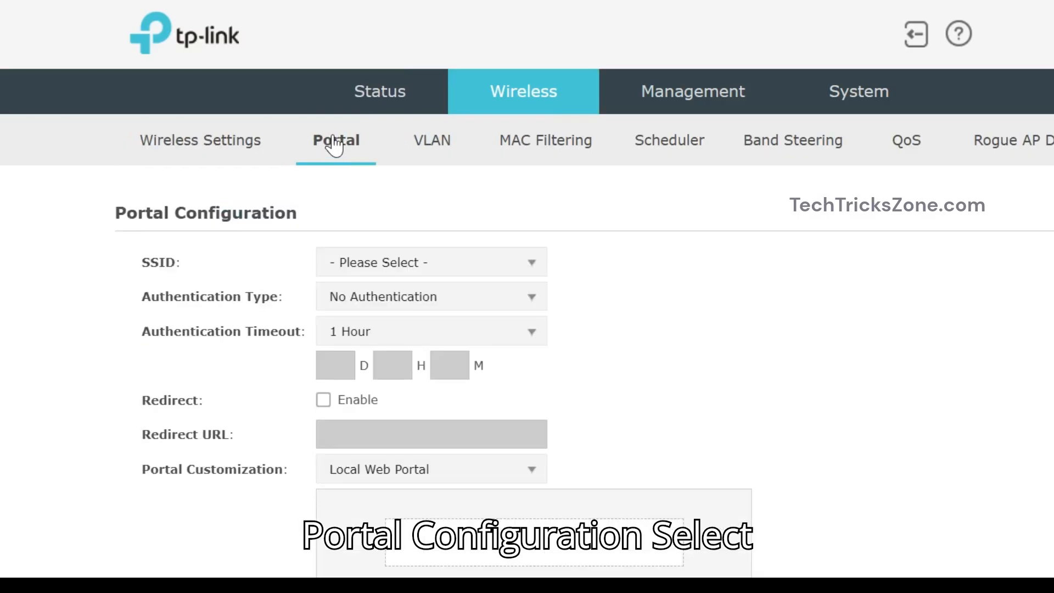
{"action": "left_click", "coordinate": [430, 262]}
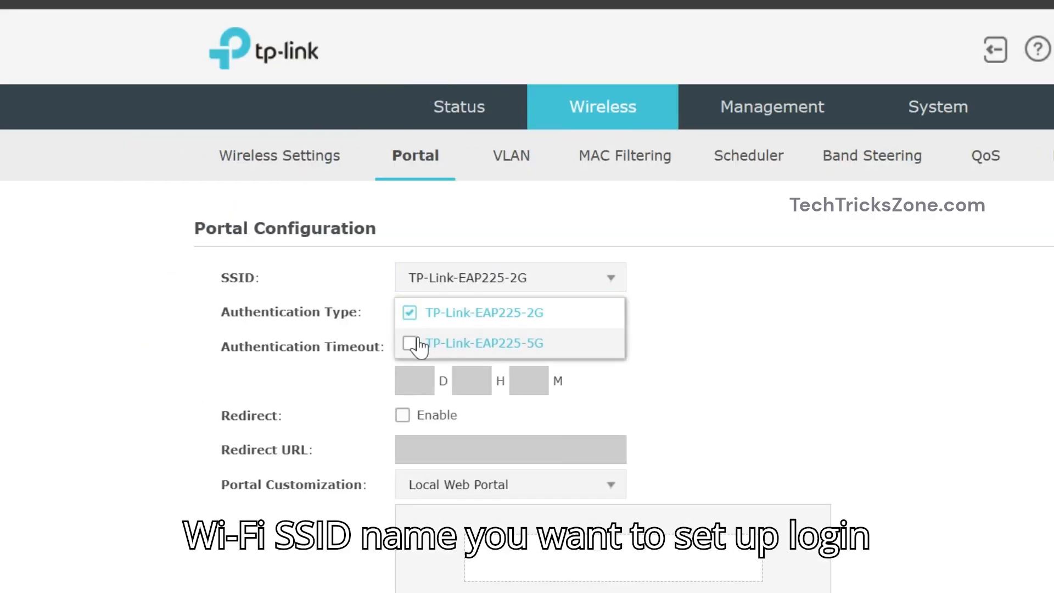
{"action": "left_click", "coordinate": [410, 344]}
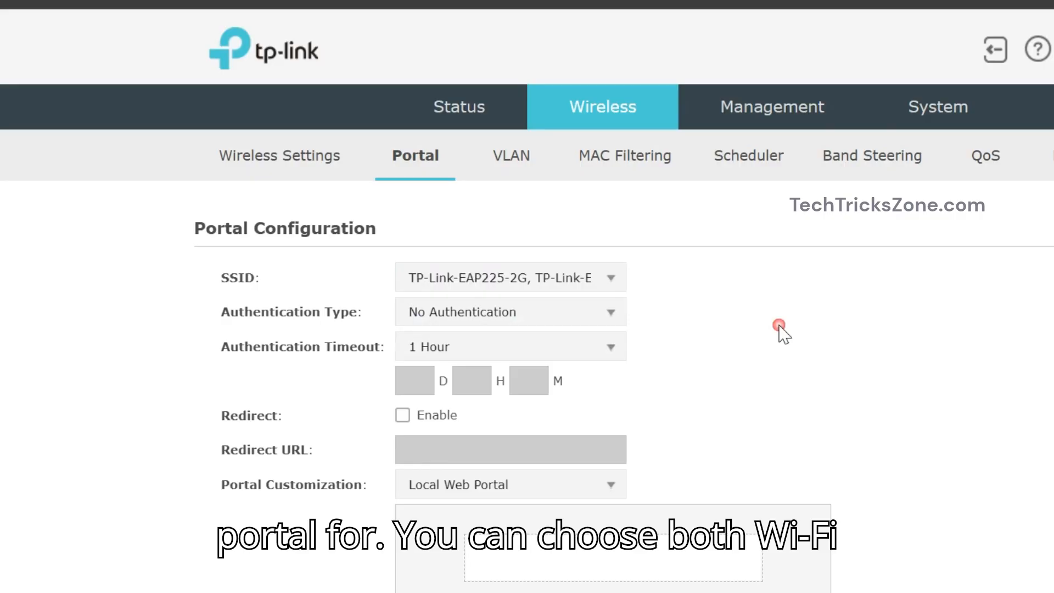
{"action": "left_click", "coordinate": [508, 311]}
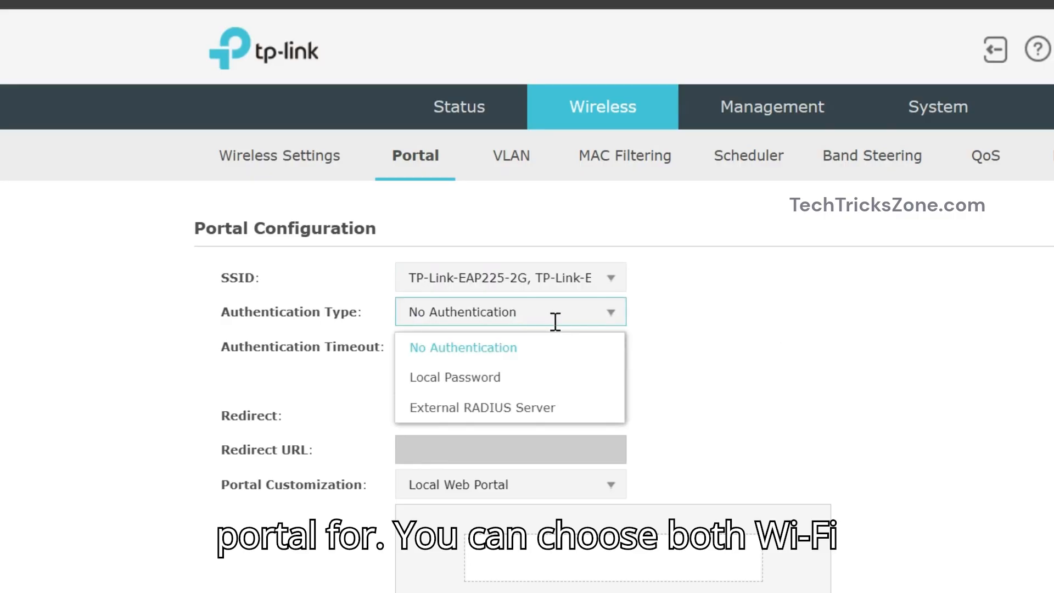
{"action": "left_click", "coordinate": [454, 376]}
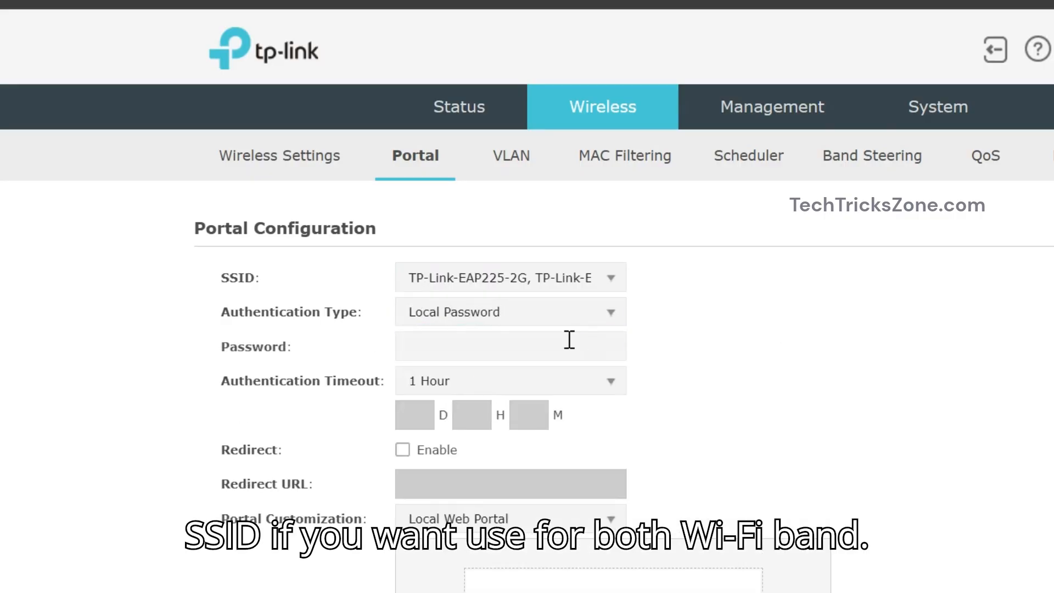
{"action": "left_click", "coordinate": [509, 345]}
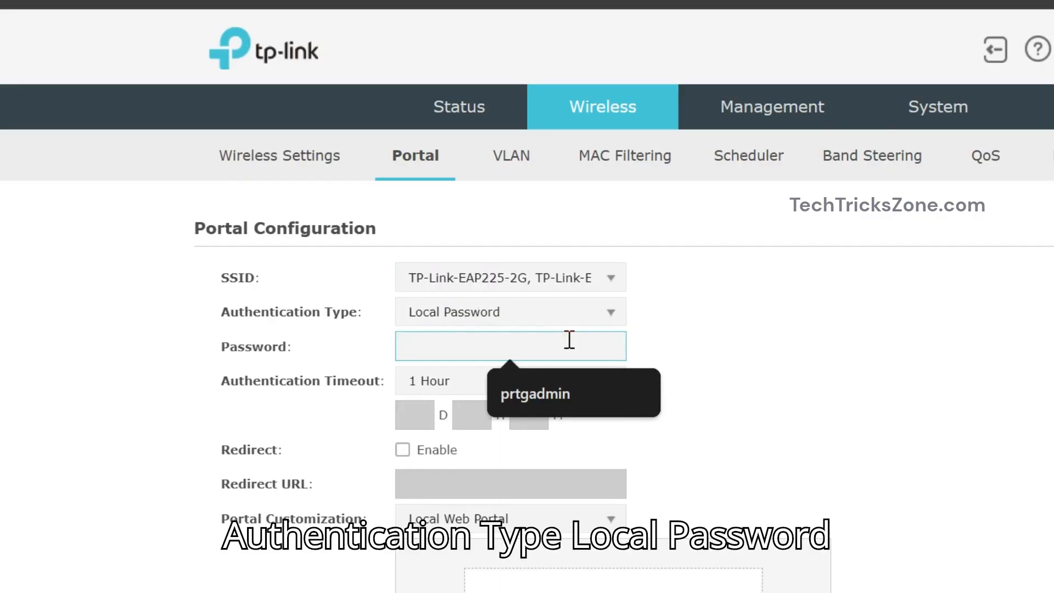
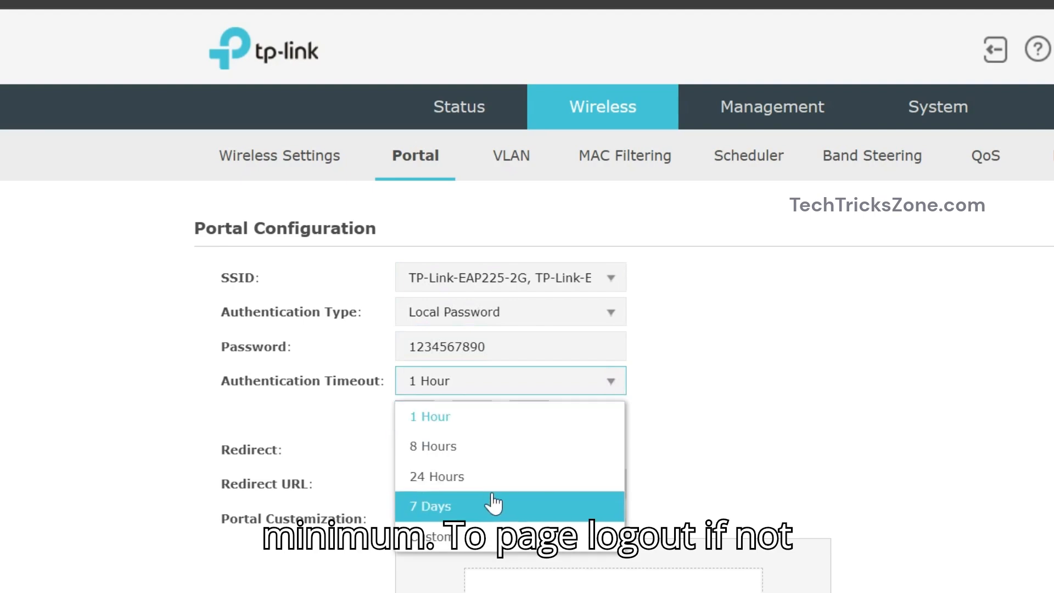
{"action": "left_click", "coordinate": [435, 476]}
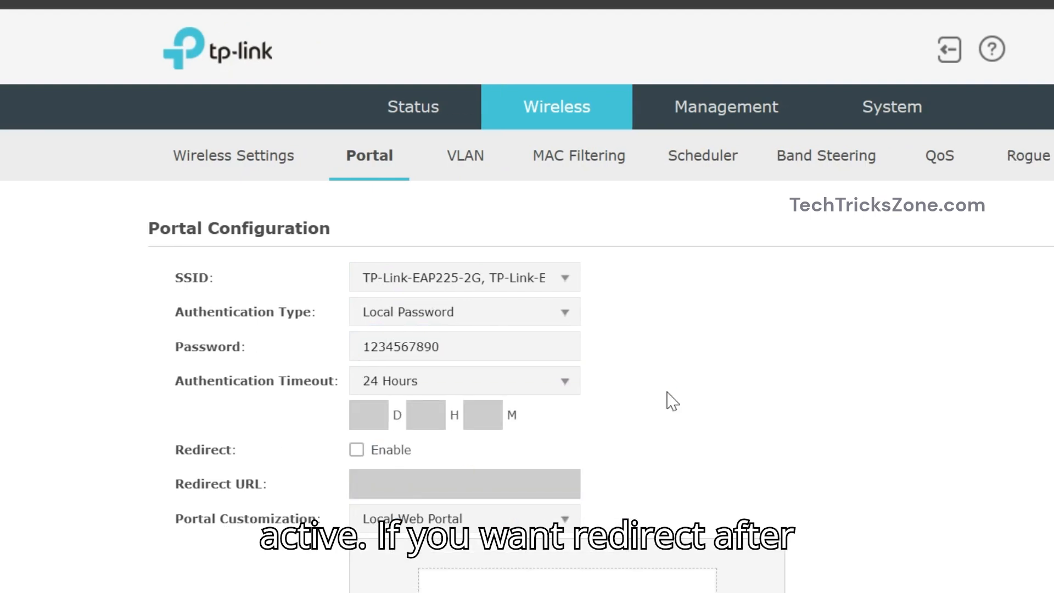
{"action": "left_click", "coordinate": [356, 449]}
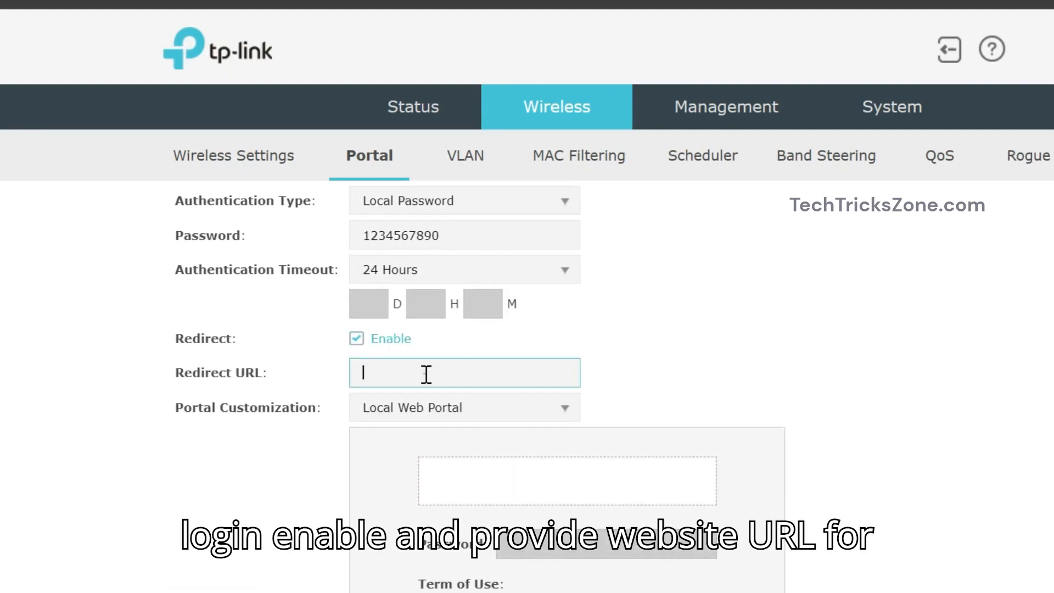
{"action": "type", "text": "https://techtrickszone.com"}
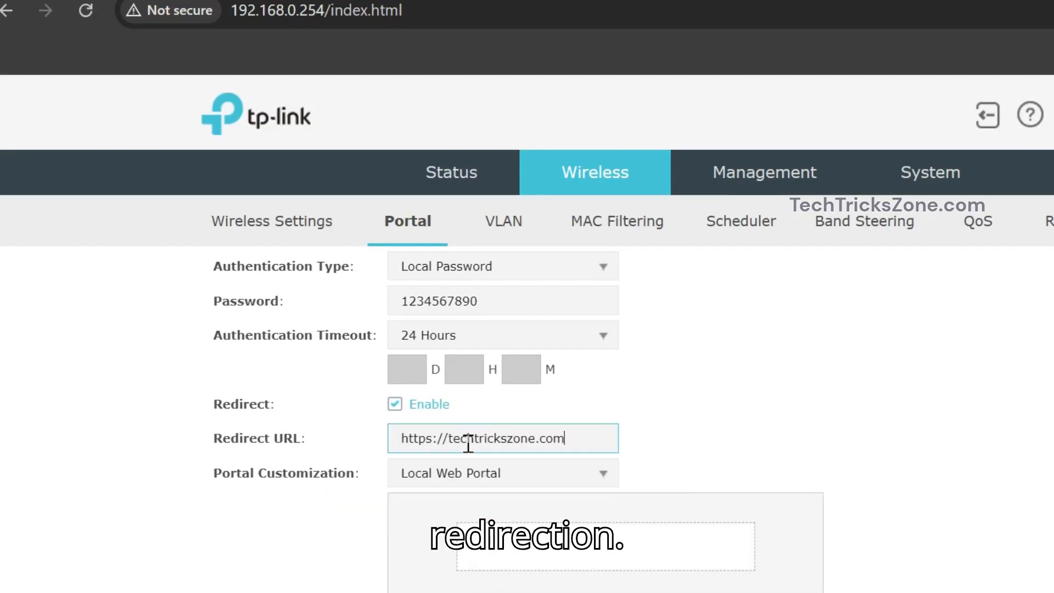
Give the Local Web Portal the title 'Welcome to Free WIFI Service' and save the portal.
{"action": "left_click", "coordinate": [500, 472]}
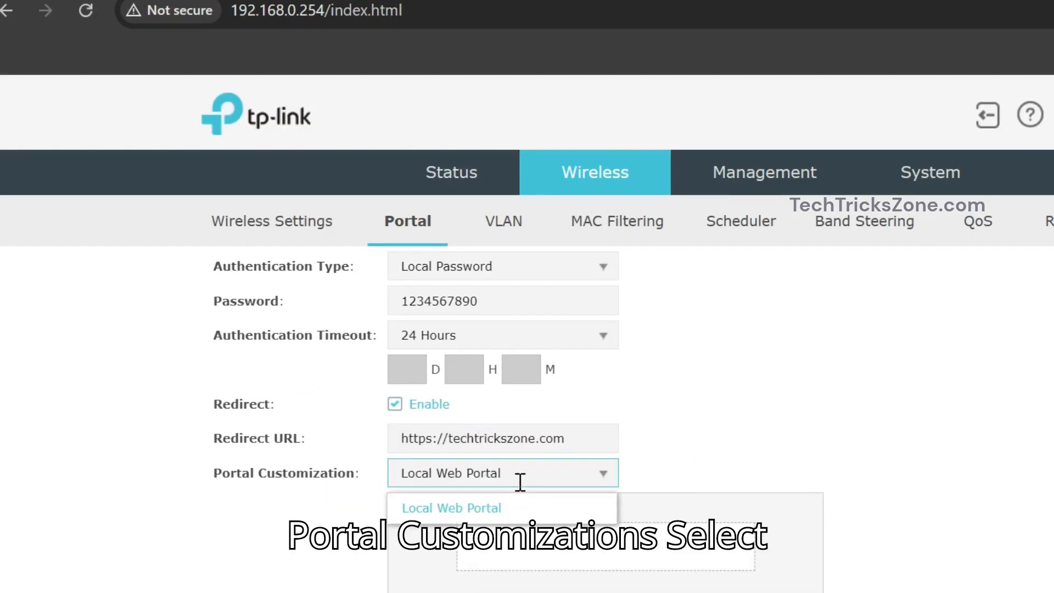
{"action": "left_click", "coordinate": [451, 507]}
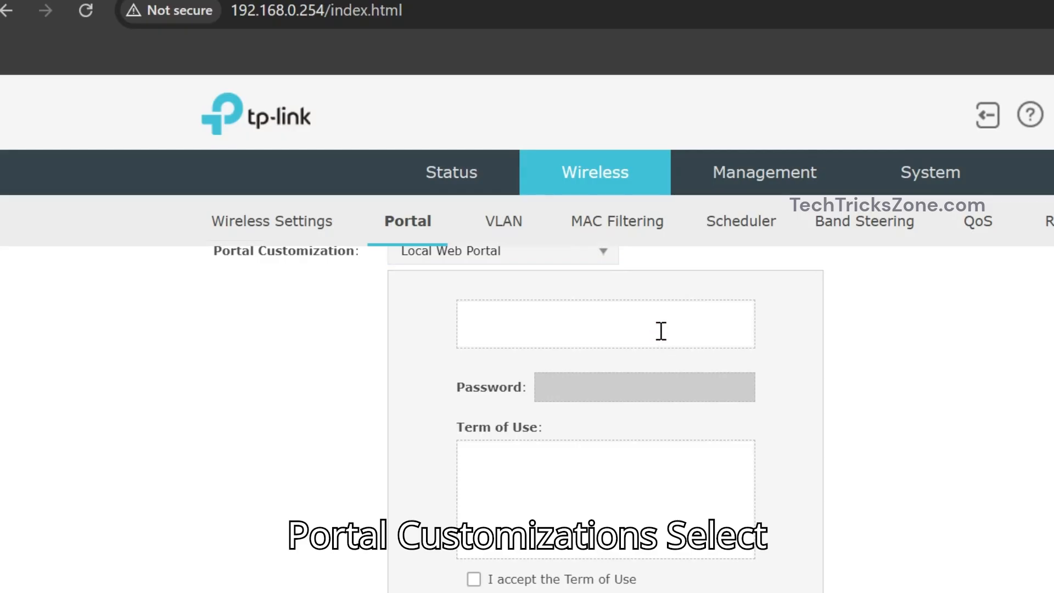
{"action": "type", "text": "Welcom"}
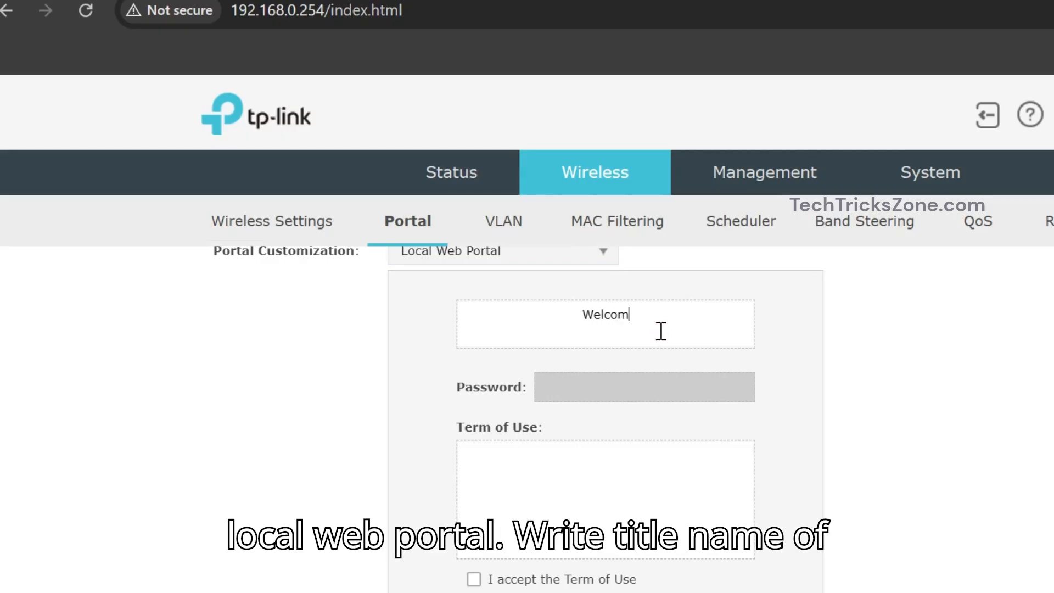
{"action": "type", "text": "e to"}
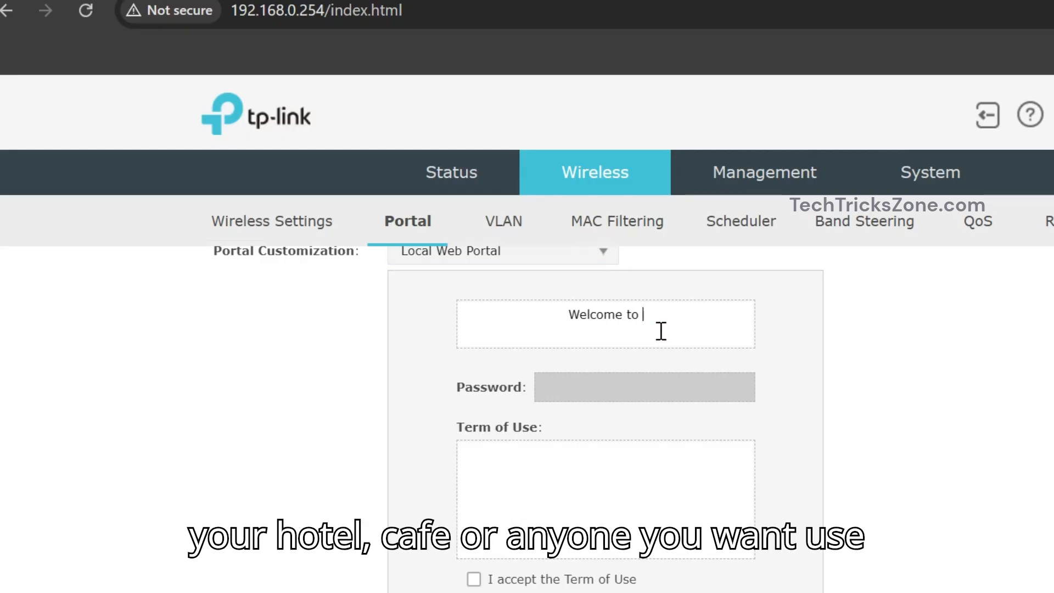
{"action": "type", "text": "Free WIFI"}
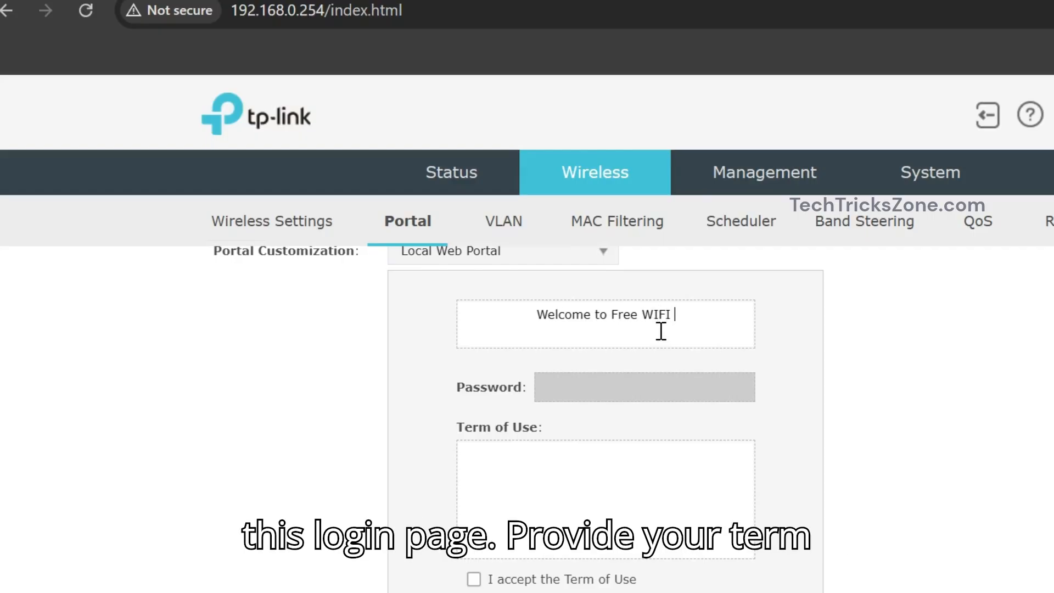
{"action": "type", "text": "Serid"}
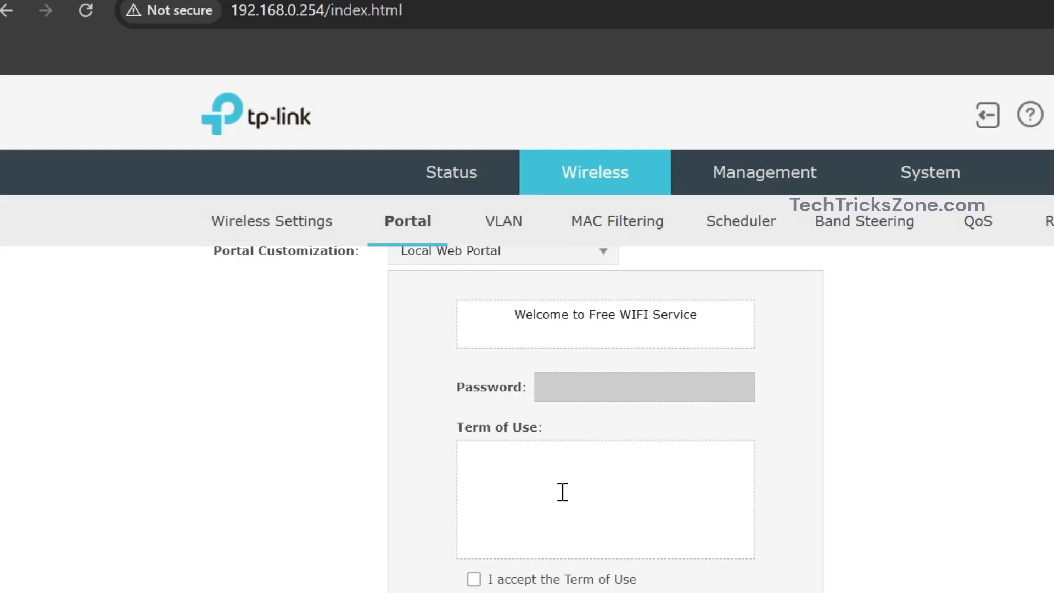
{"action": "scroll", "scroll_direction": "up", "scroll_amount": 3}
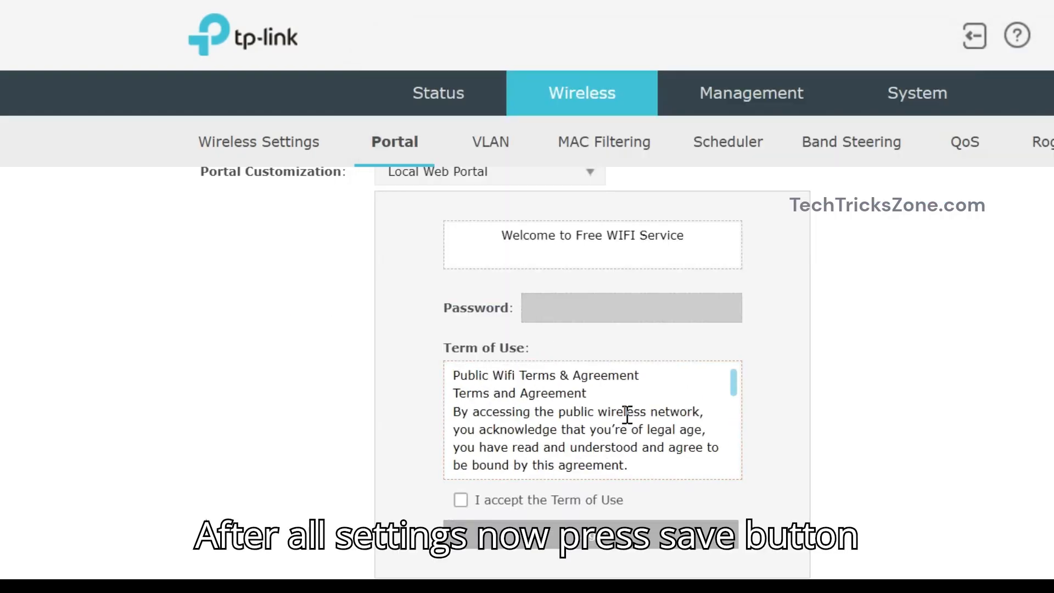
{"action": "scroll", "scroll_direction": "down", "scroll_amount": 3}
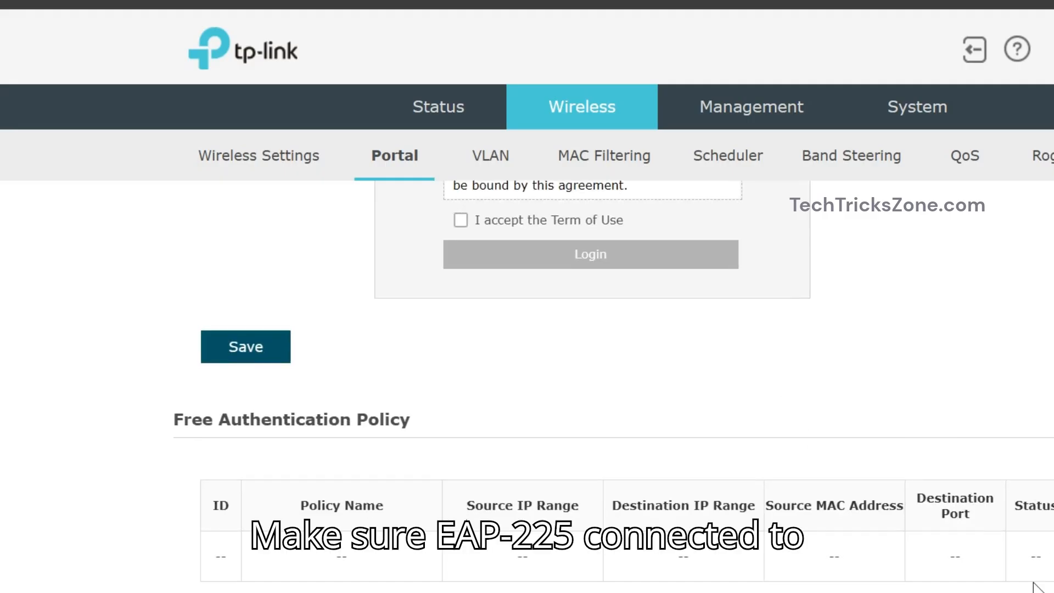
{"action": "left_click", "coordinate": [245, 346]}
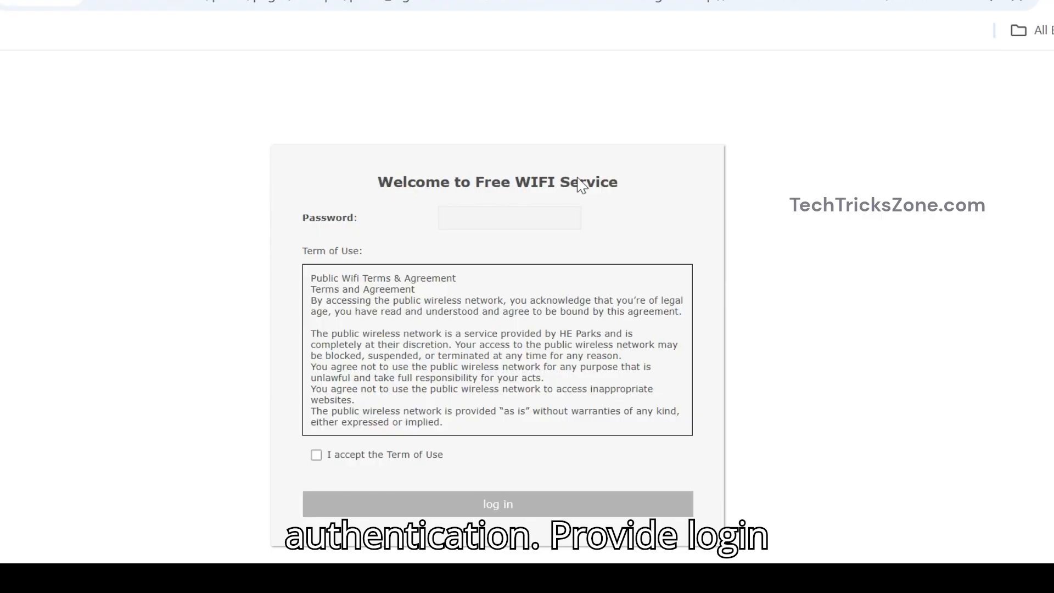
Sign in on the guest portal with the password, accepting the Term of Use, reaching techtrickszone.com.
{"action": "left_click", "coordinate": [509, 218]}
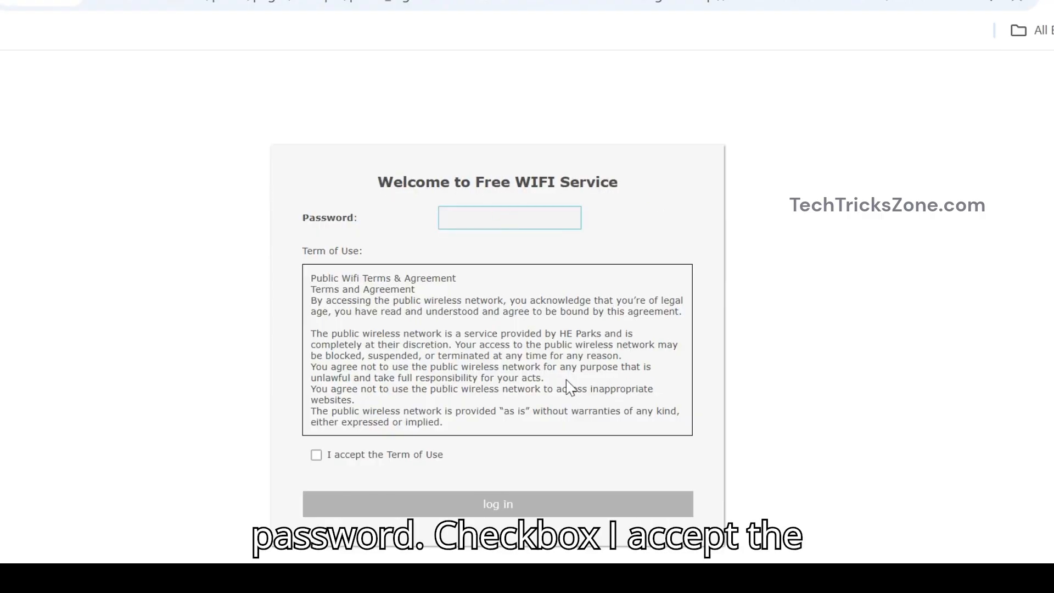
{"action": "type", "text": "••"}
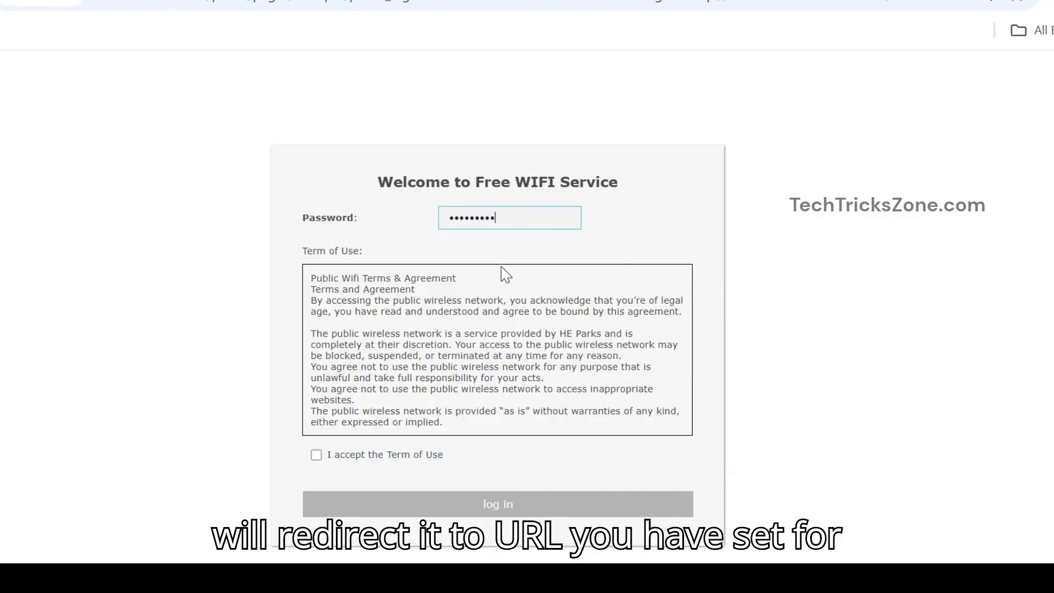
{"action": "left_click", "coordinate": [316, 454]}
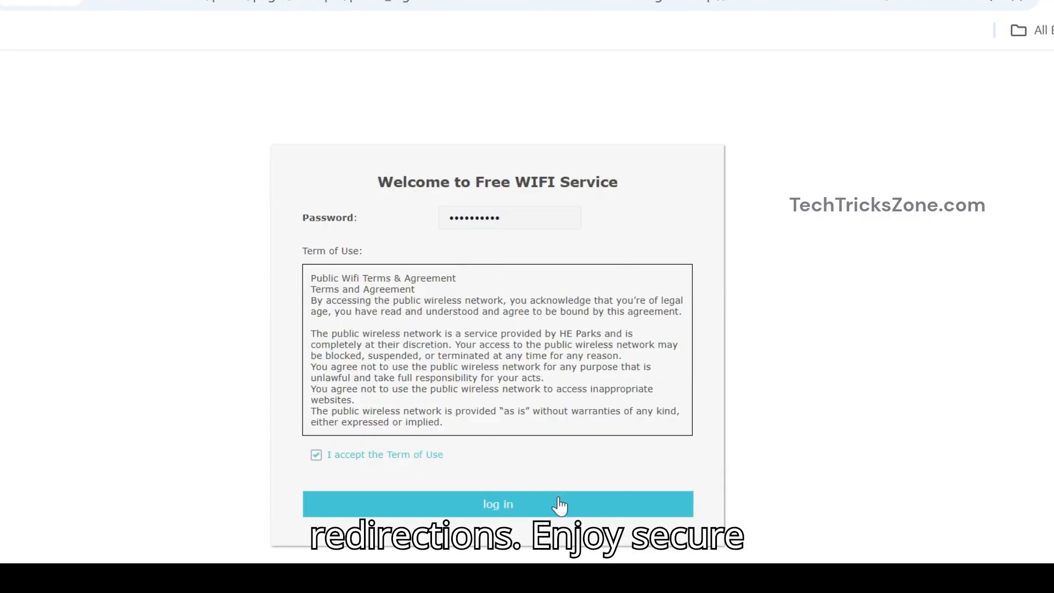
{"action": "left_click", "coordinate": [496, 504]}
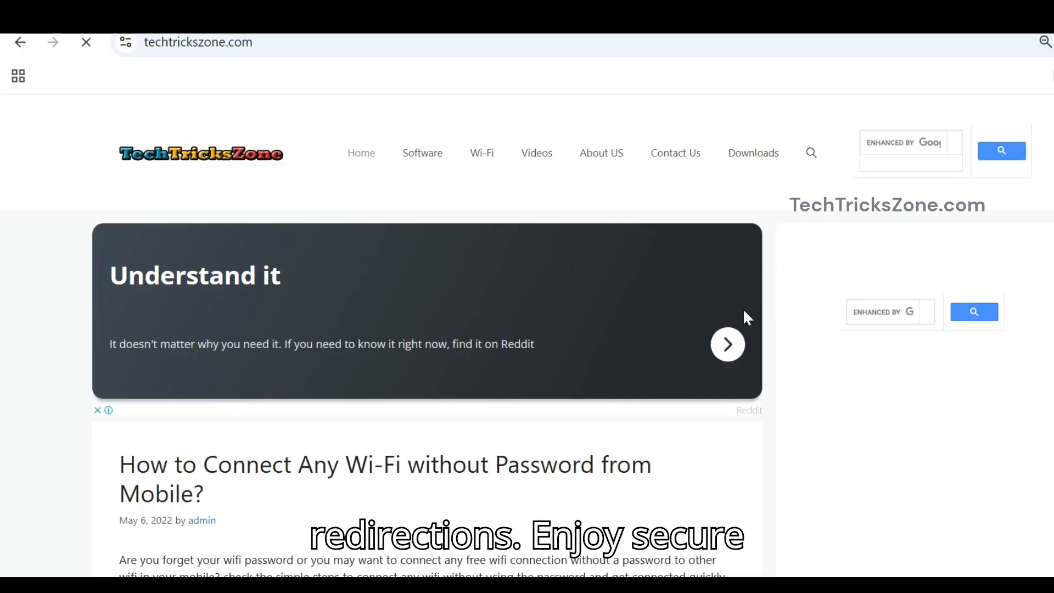
{"action": "scroll", "scroll_direction": "down", "scroll_amount": 3}
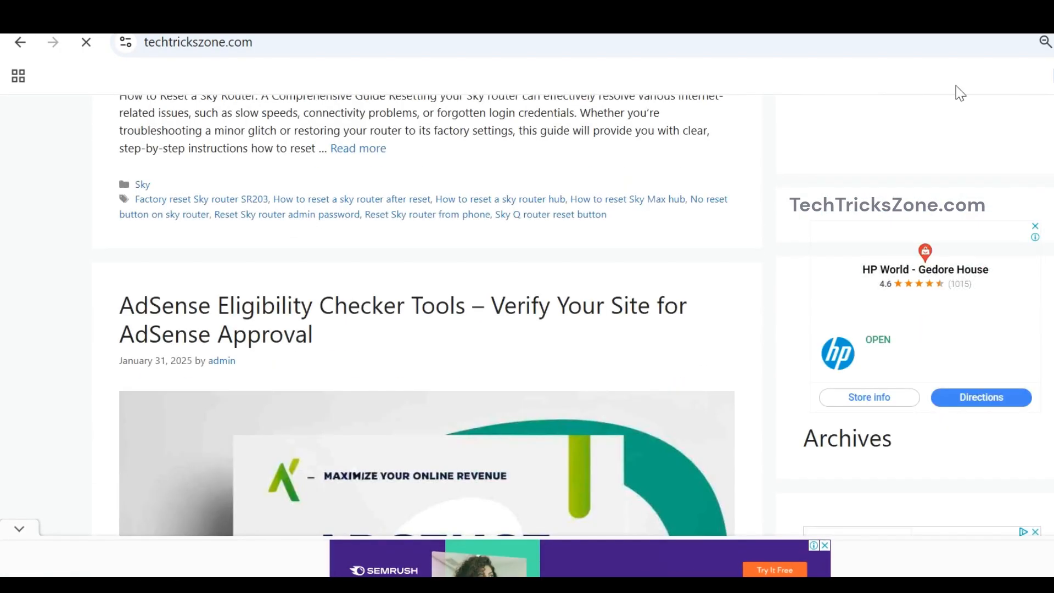